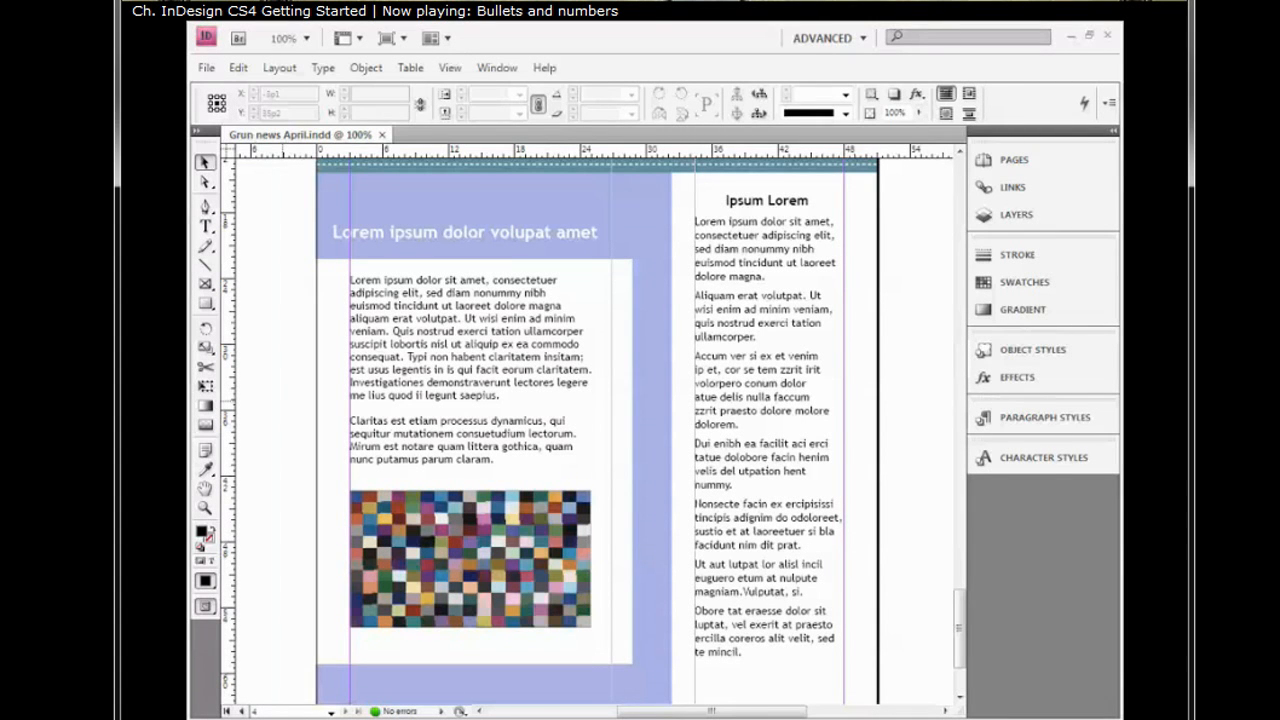
{"action": "mouse_move", "coordinate": [284, 407]}
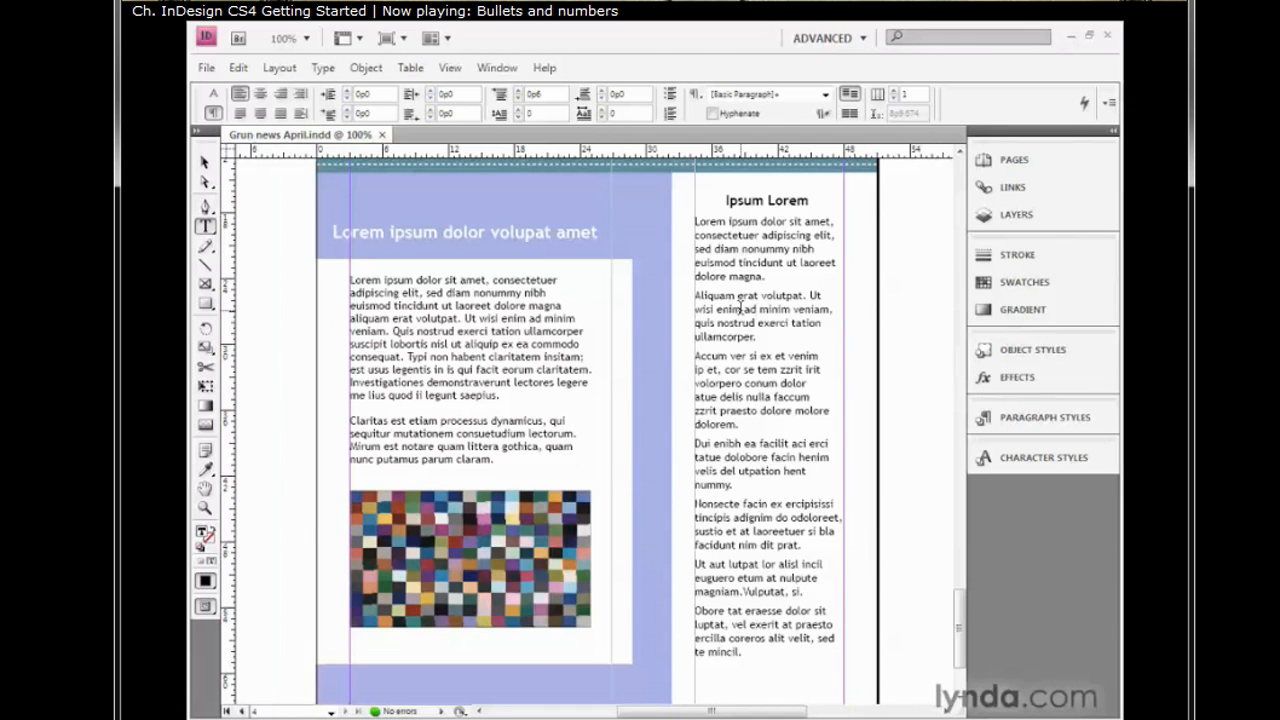
{"action": "mouse_move", "coordinate": [762, 316]}
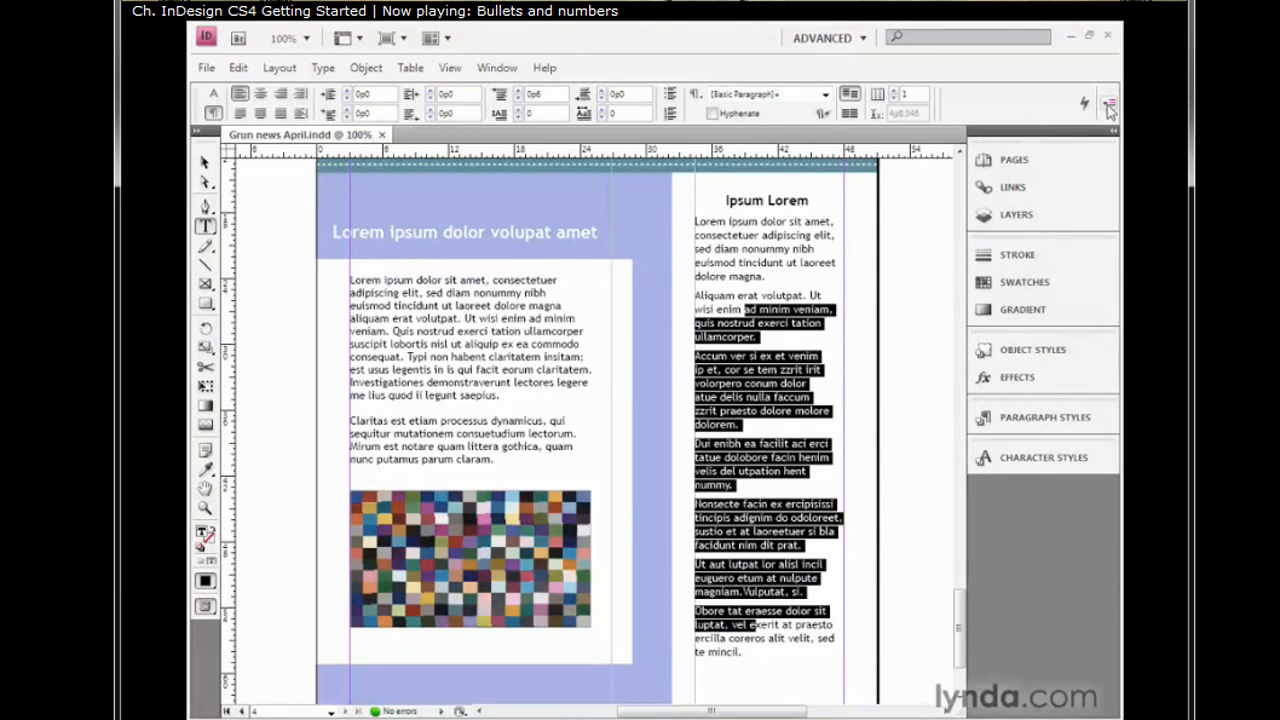
Step: Open the Control panel menu for the selected right-column paragraphs after the first
{"action": "left_click", "coordinate": [1110, 103]}
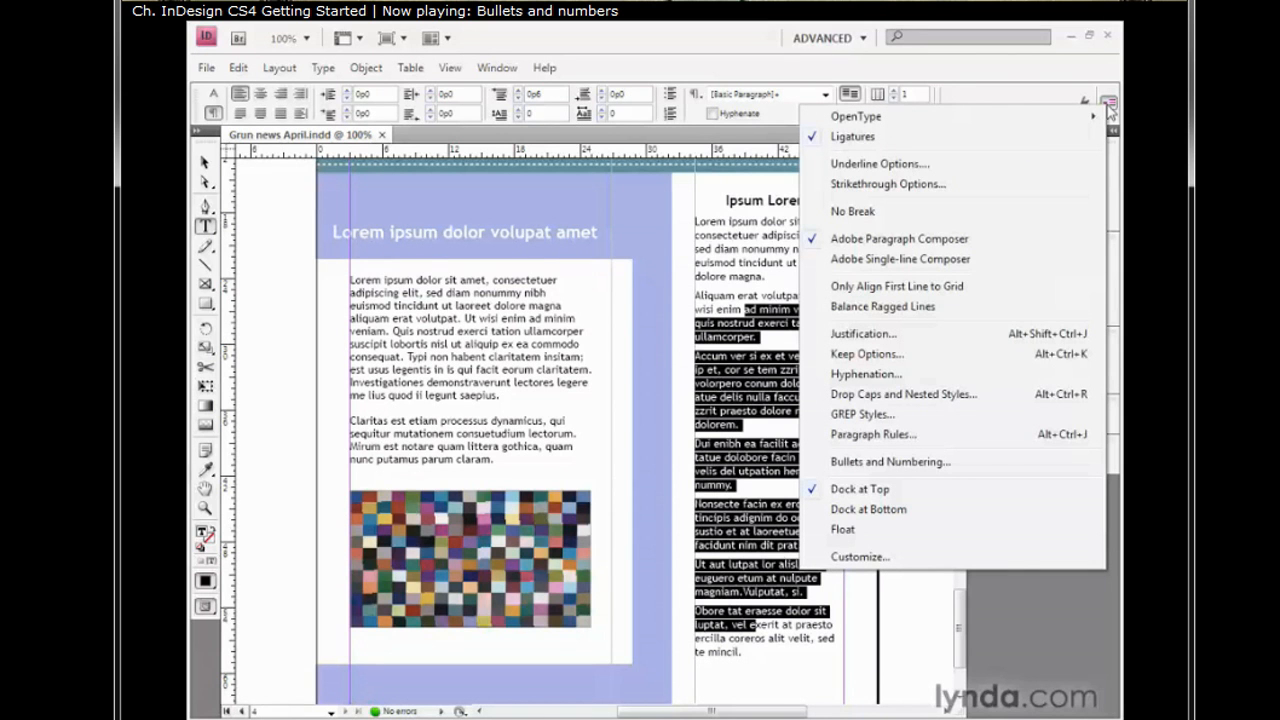
{"action": "mouse_move", "coordinate": [1071, 152]}
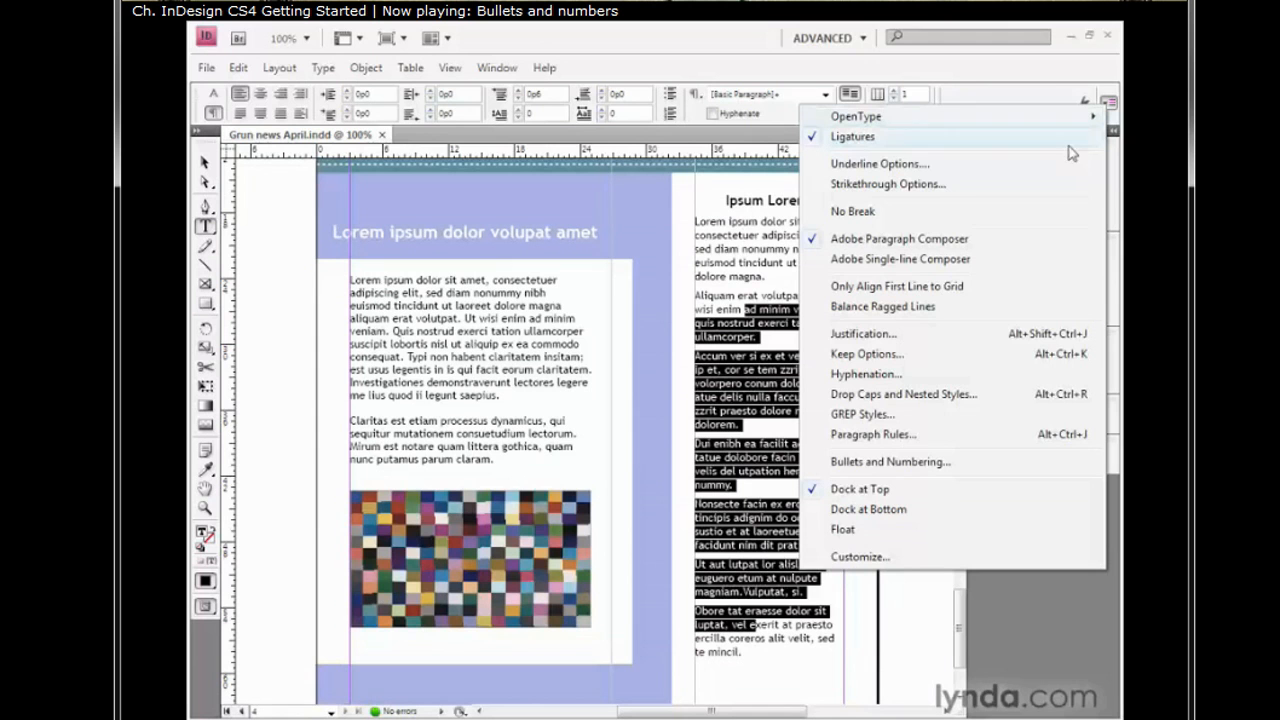
{"action": "mouse_move", "coordinate": [1020, 473]}
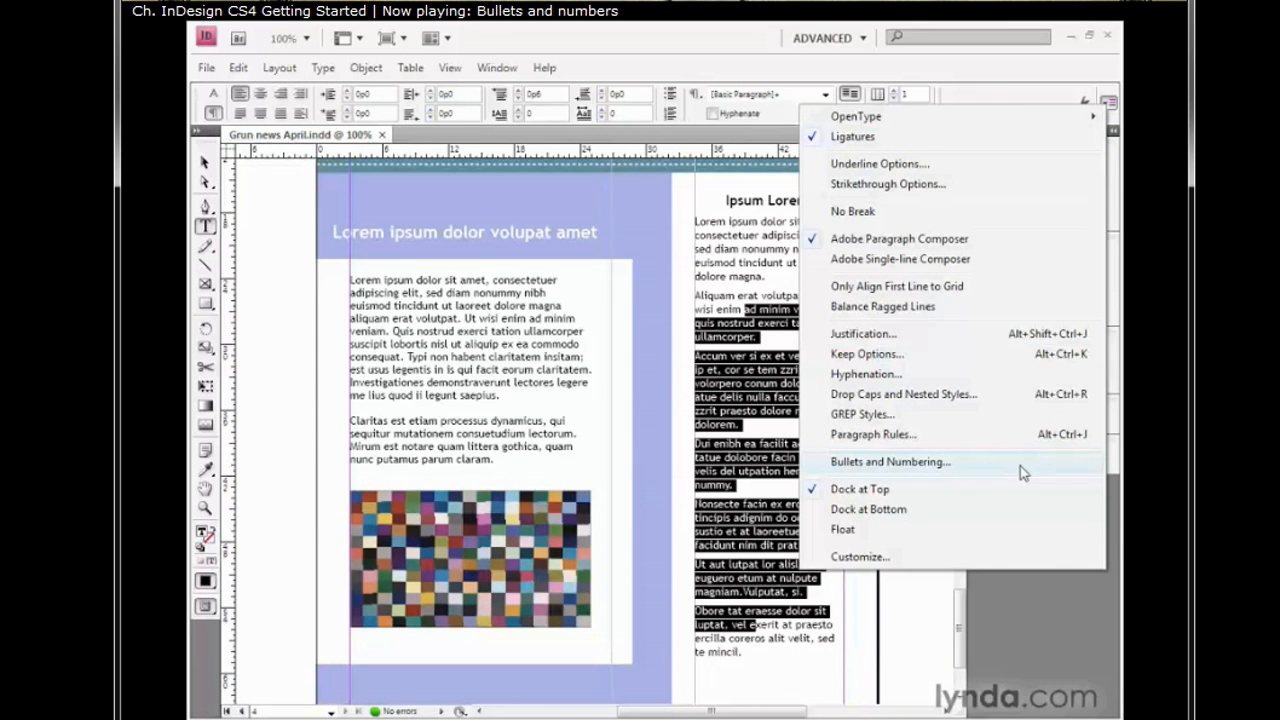
Step: Open Bullets and Numbering and set List Type to Bullets
{"action": "left_click", "coordinate": [890, 462]}
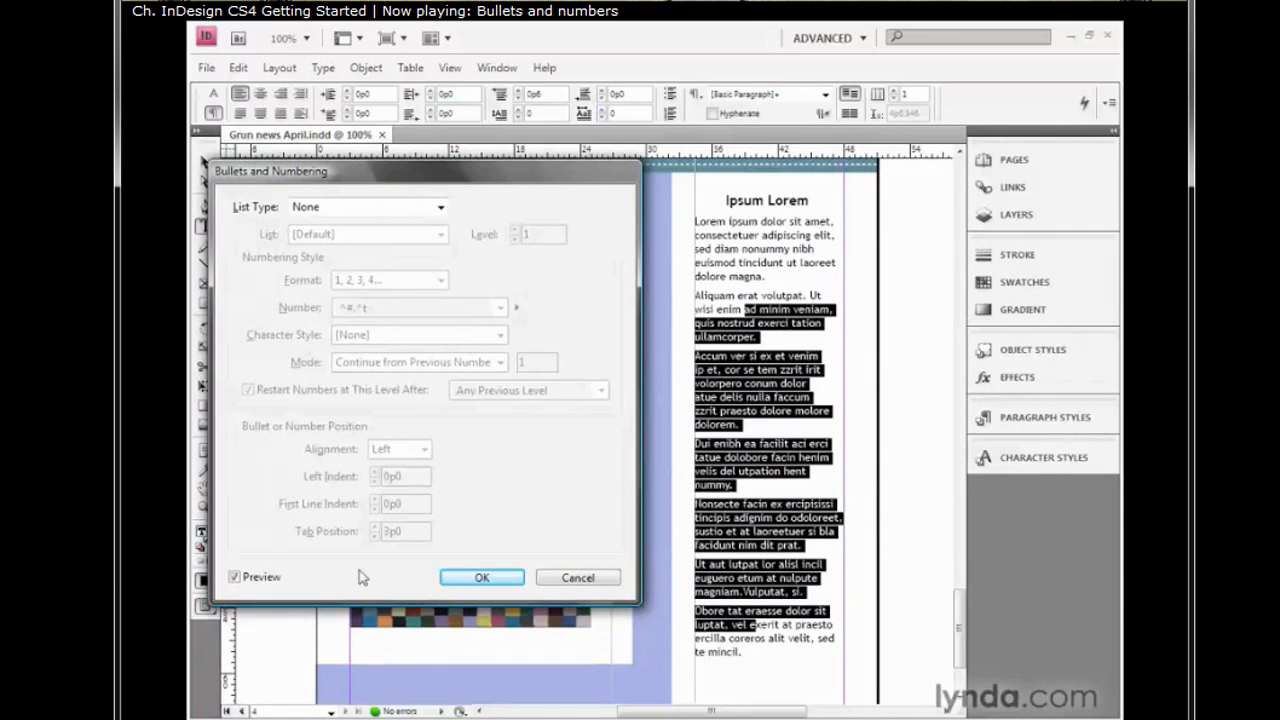
{"action": "mouse_move", "coordinate": [258, 346]}
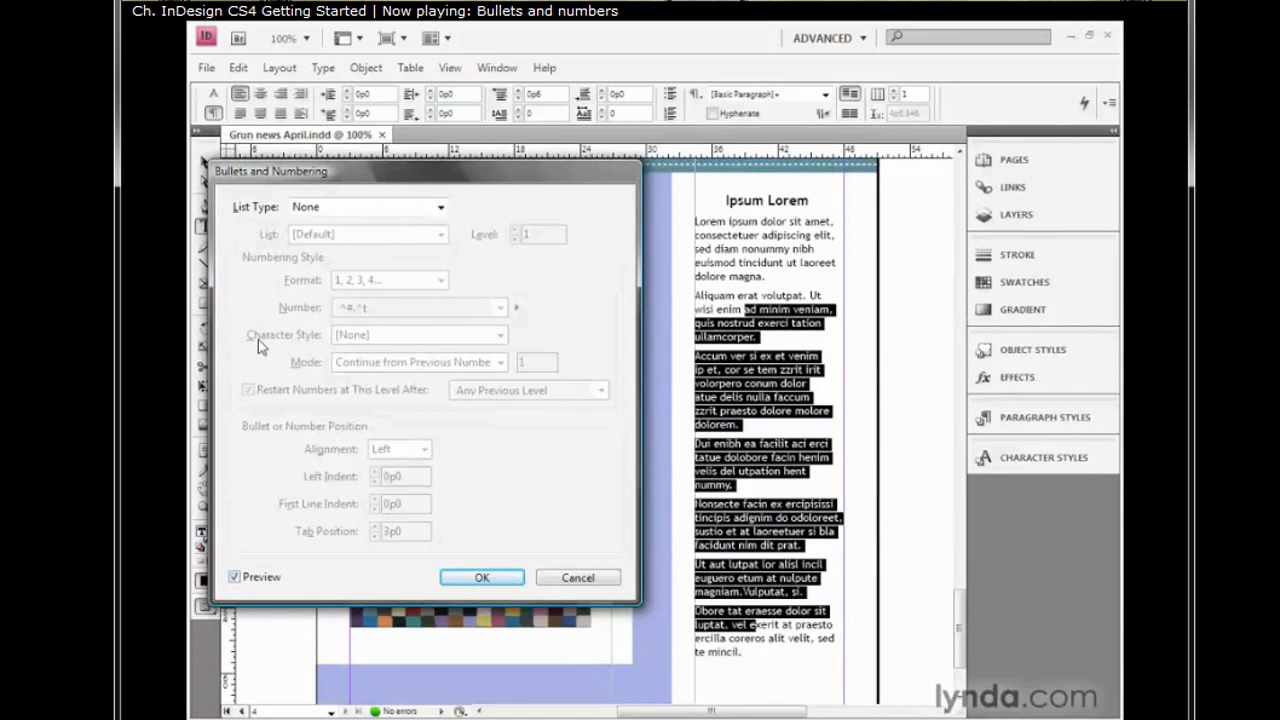
{"action": "left_click", "coordinate": [438, 207]}
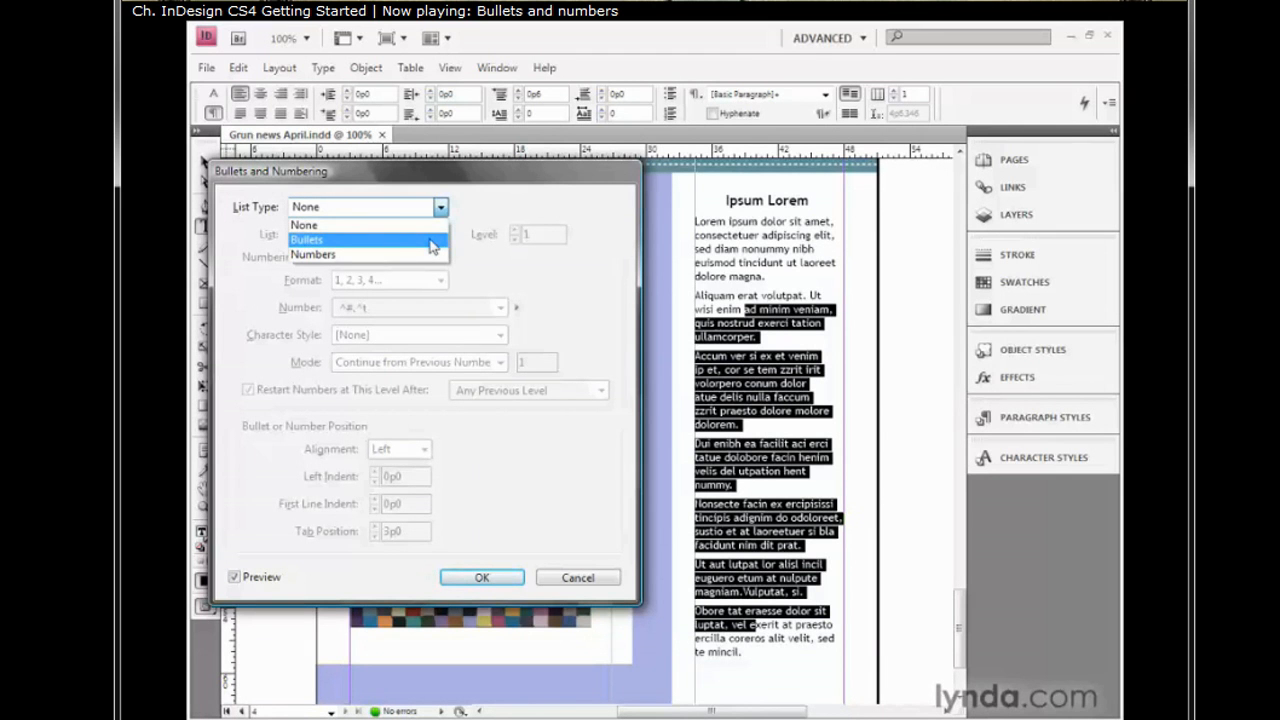
{"action": "left_click", "coordinate": [307, 239]}
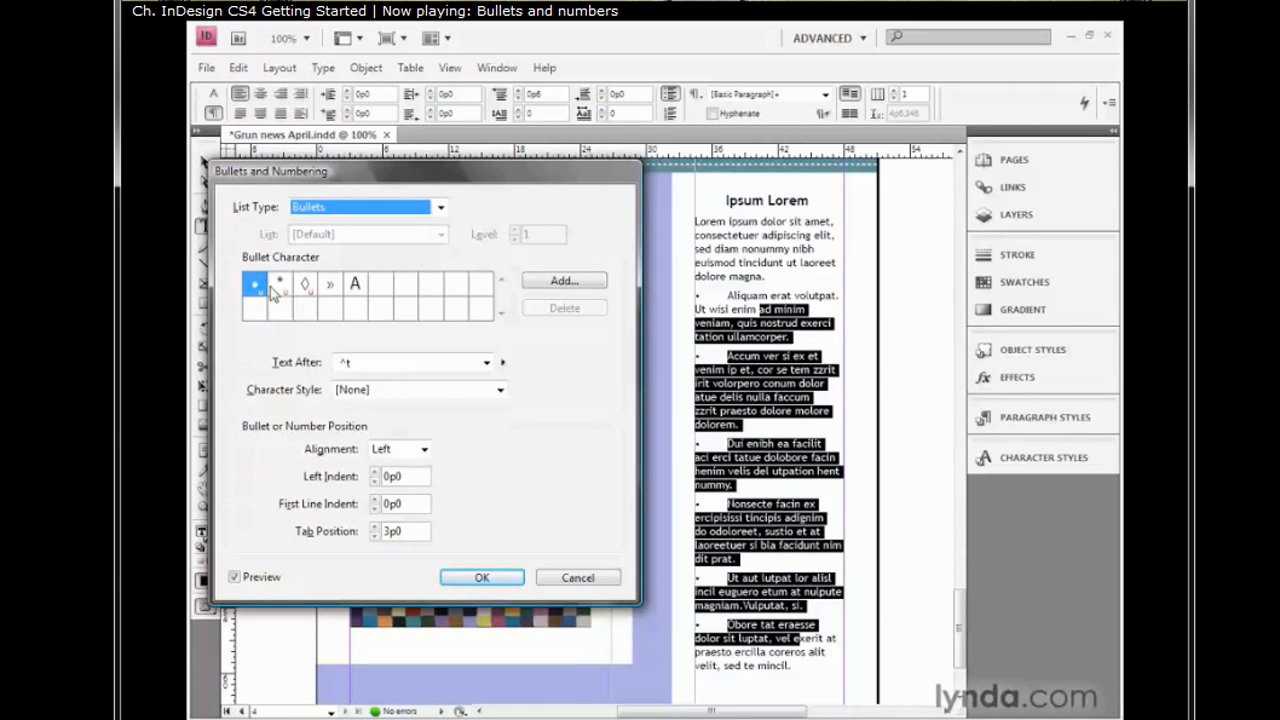
{"action": "mouse_move", "coordinate": [255, 285]}
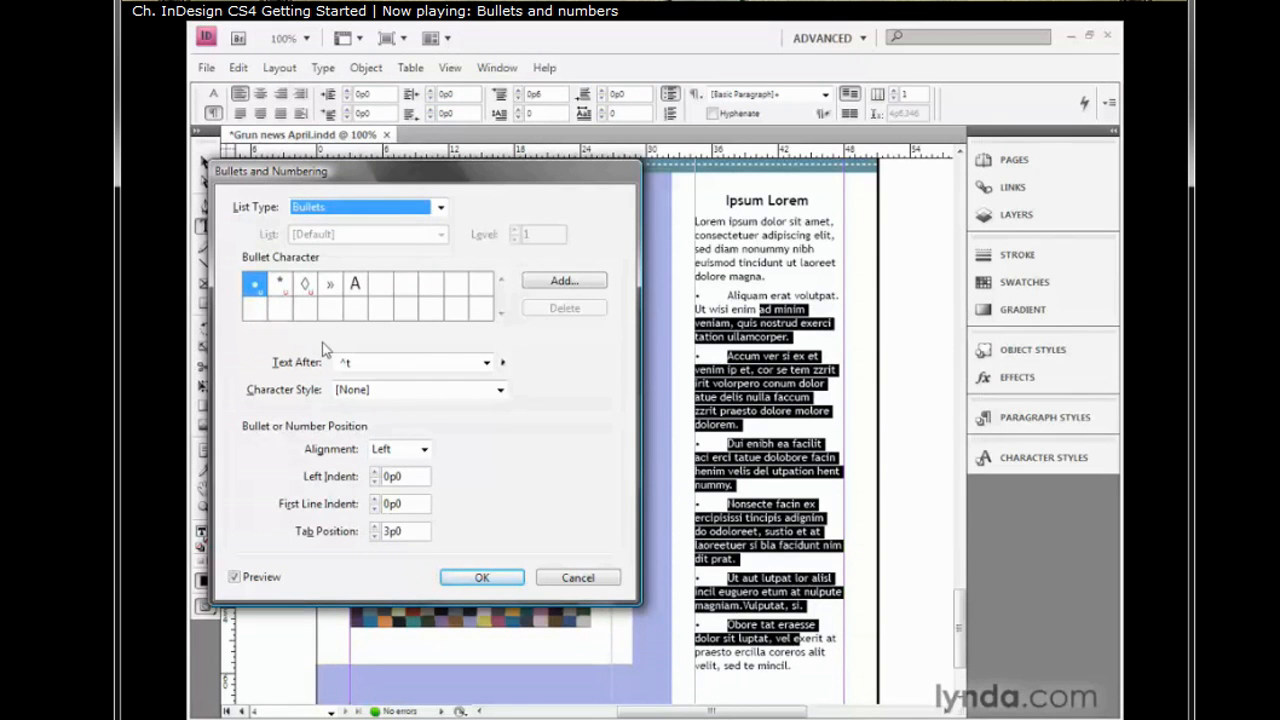
{"action": "mouse_move", "coordinate": [288, 362]}
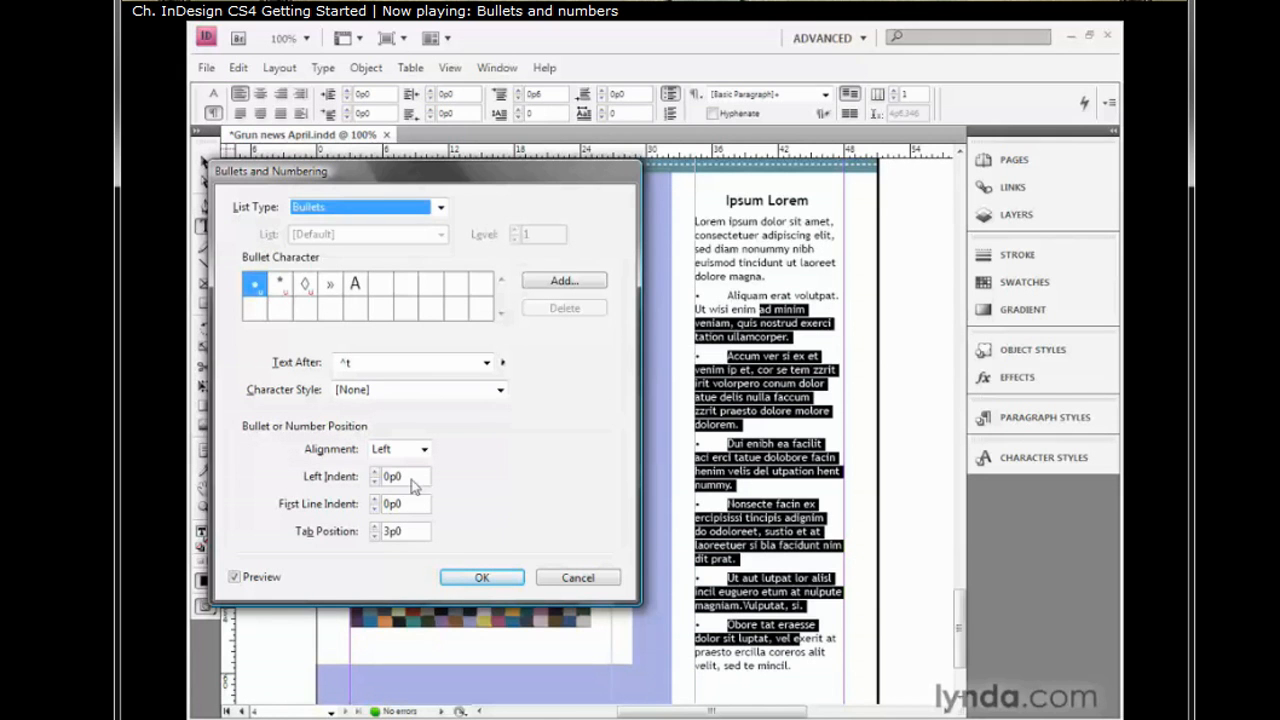
Step: Set left indent 1p0 and first-line indent -1p0, then apply the bulleted list
{"action": "left_click", "coordinate": [396, 476]}
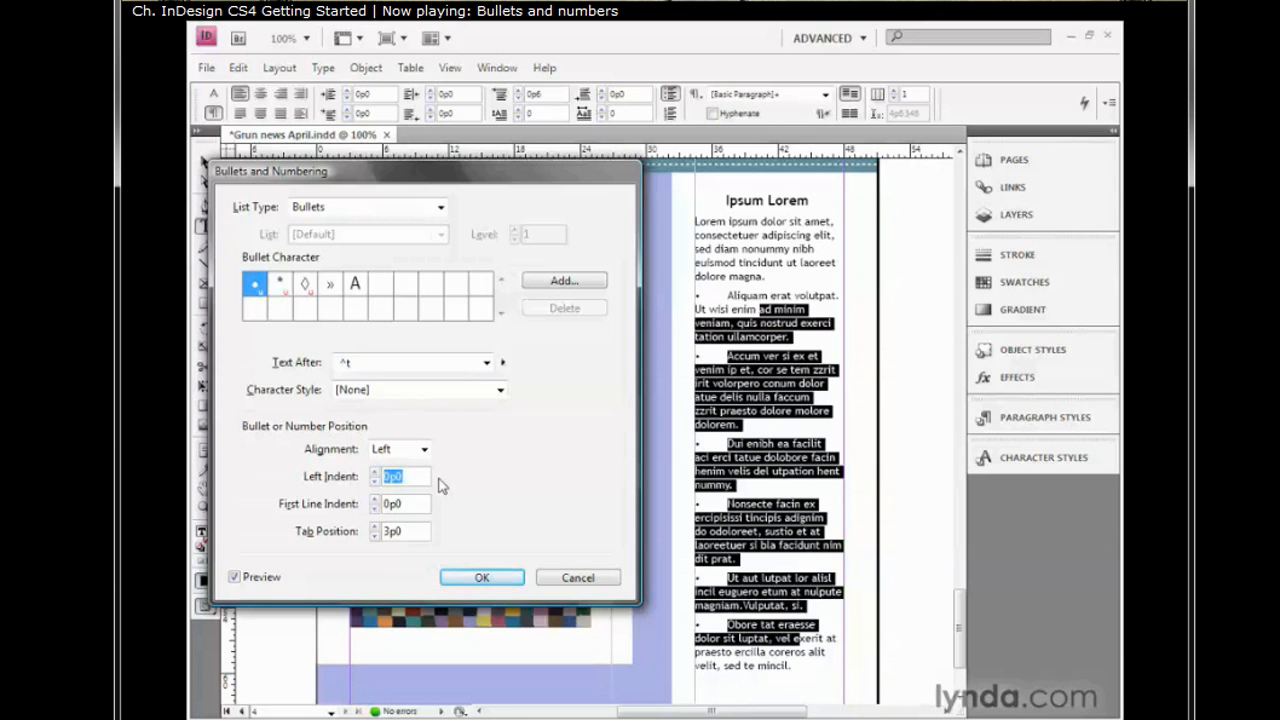
{"action": "type", "text": "1"}
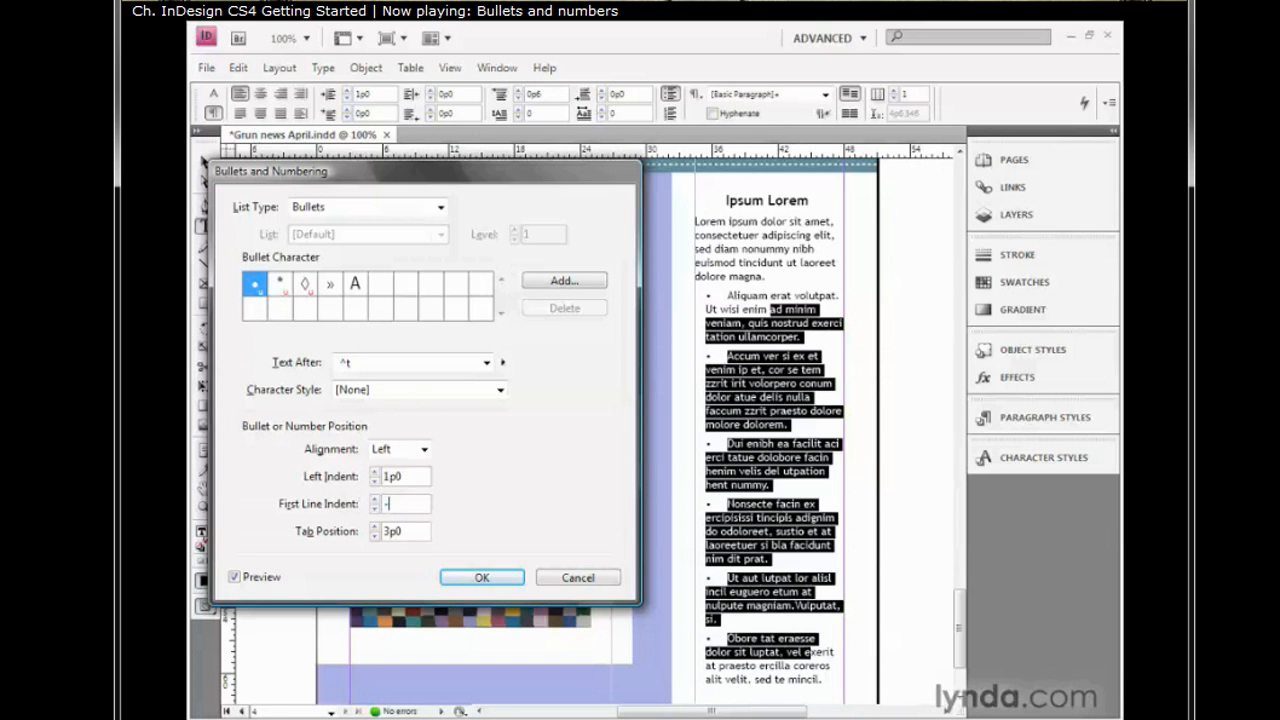
{"action": "type", "text": "-1p0"}
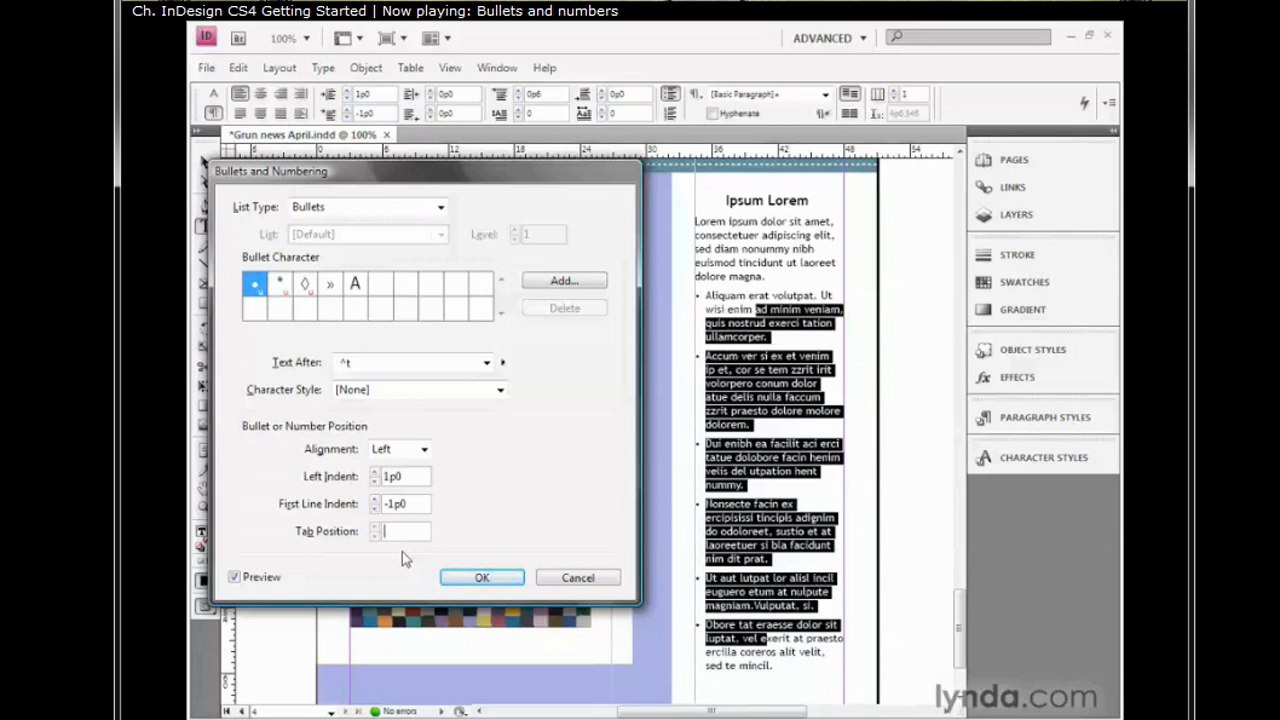
{"action": "mouse_move", "coordinate": [517, 515]}
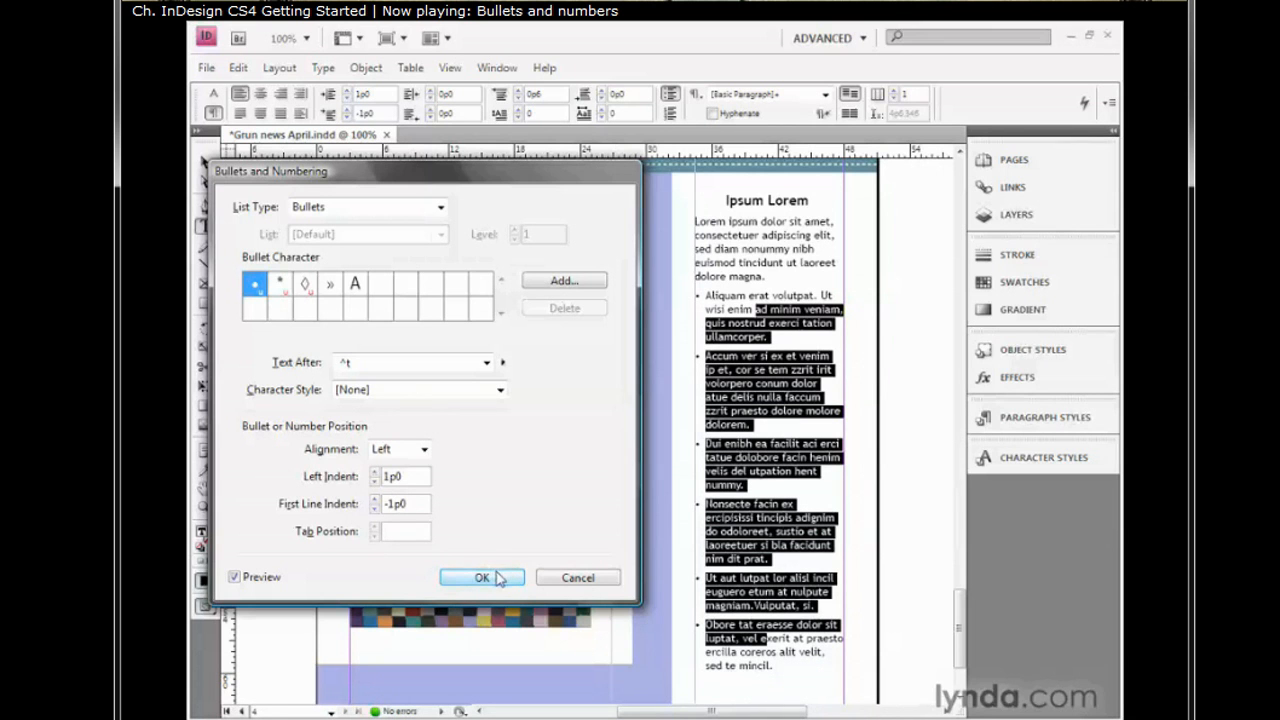
{"action": "left_click", "coordinate": [481, 577]}
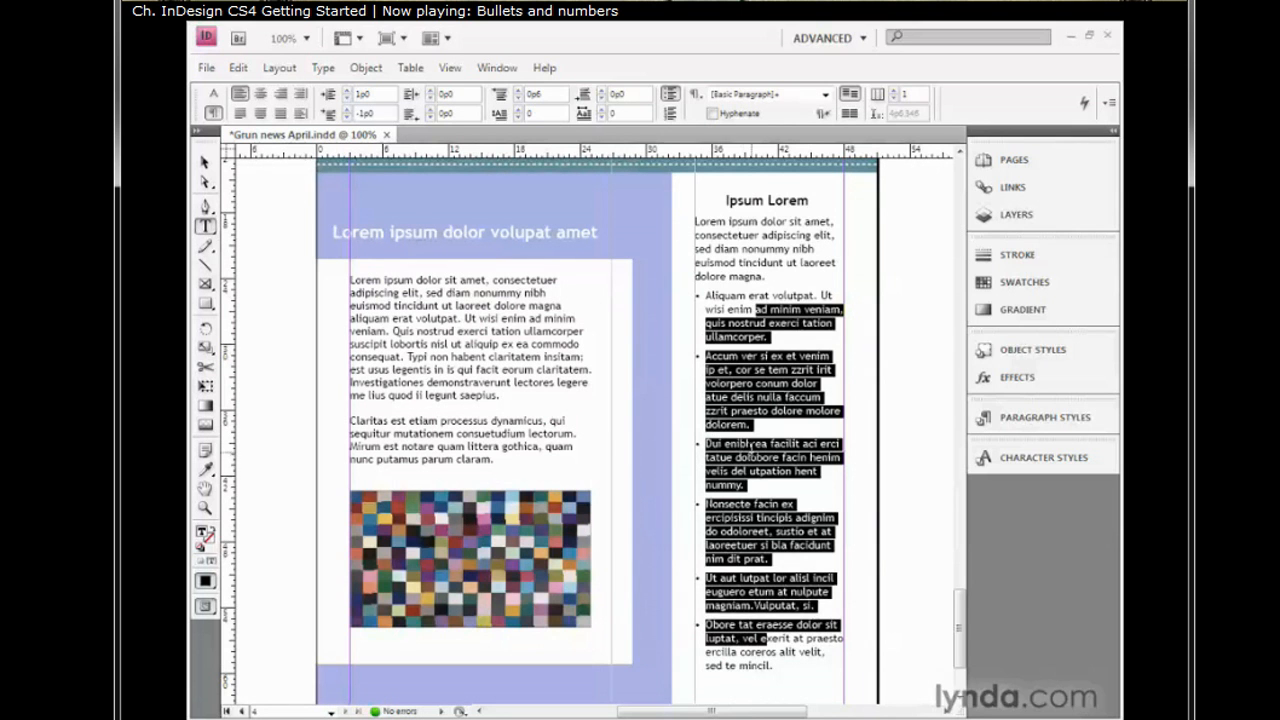
{"action": "left_click", "coordinate": [768, 337]}
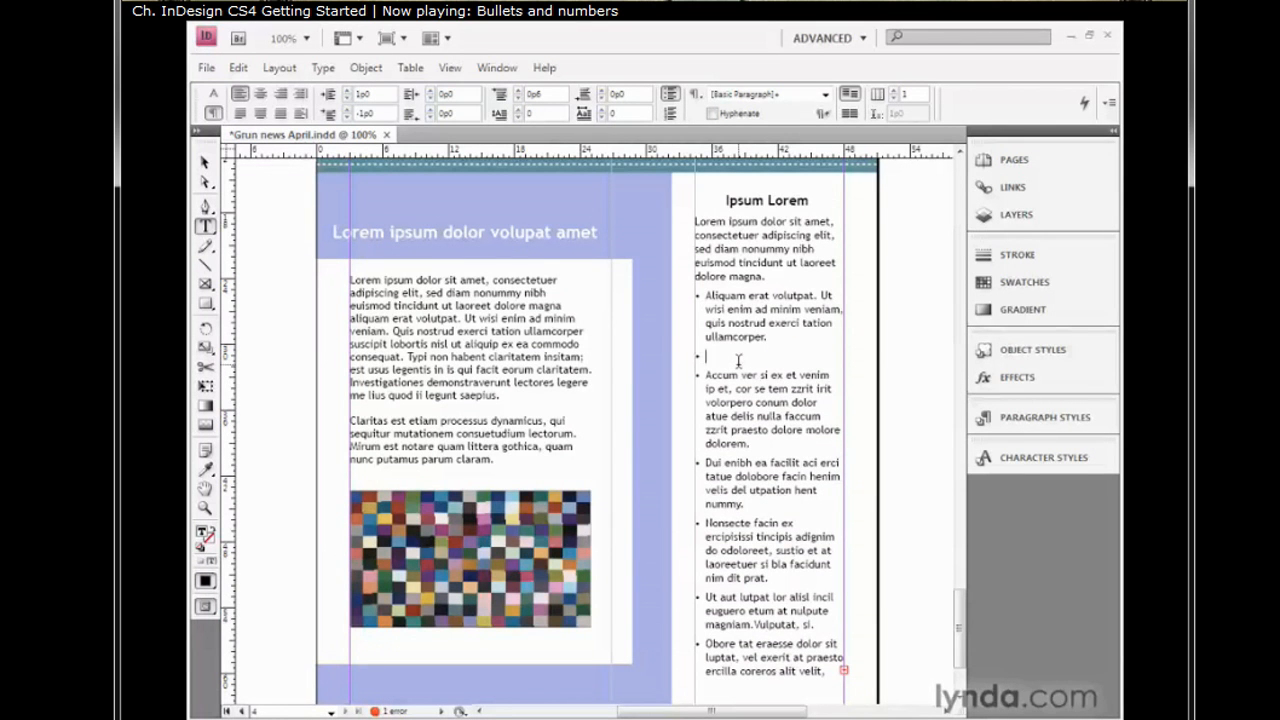
{"action": "type", "text": "Hello"}
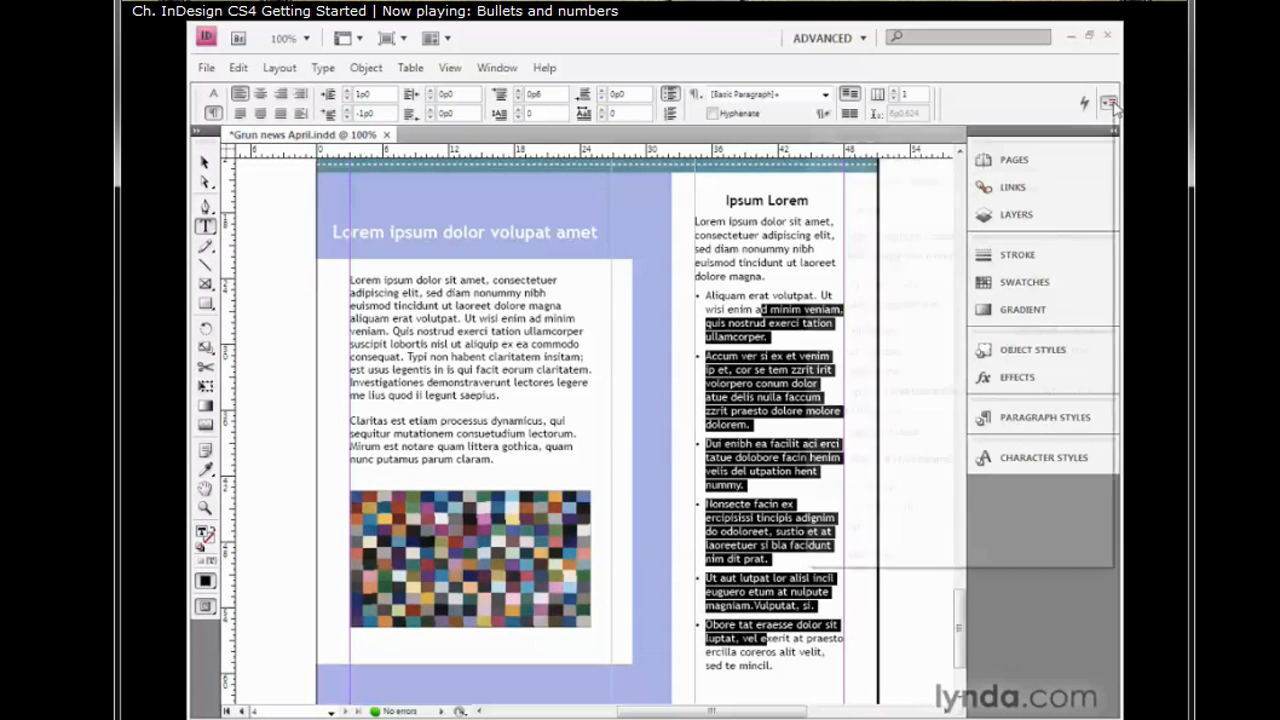
Step: Change the list type to Numbers with 1p6 left indent and -1p6 first-line indent
{"action": "left_click", "coordinate": [1111, 100]}
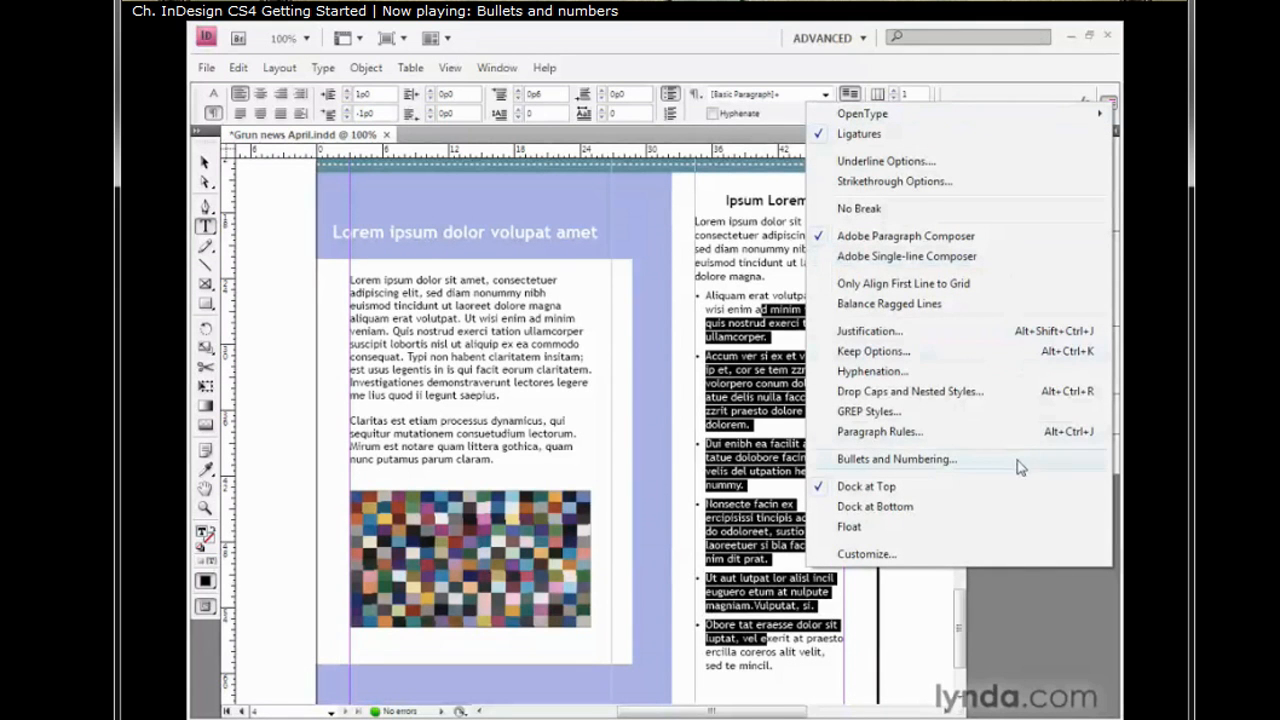
{"action": "left_click", "coordinate": [896, 459]}
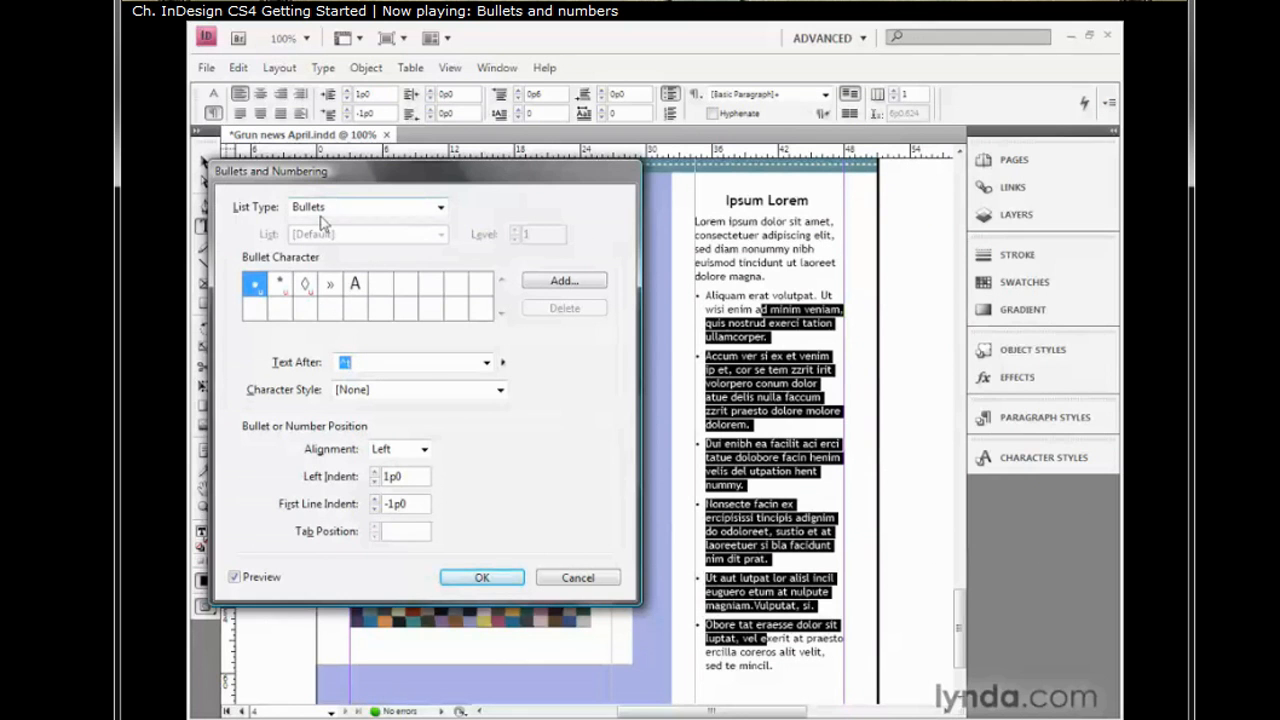
{"action": "mouse_move", "coordinate": [232, 603]}
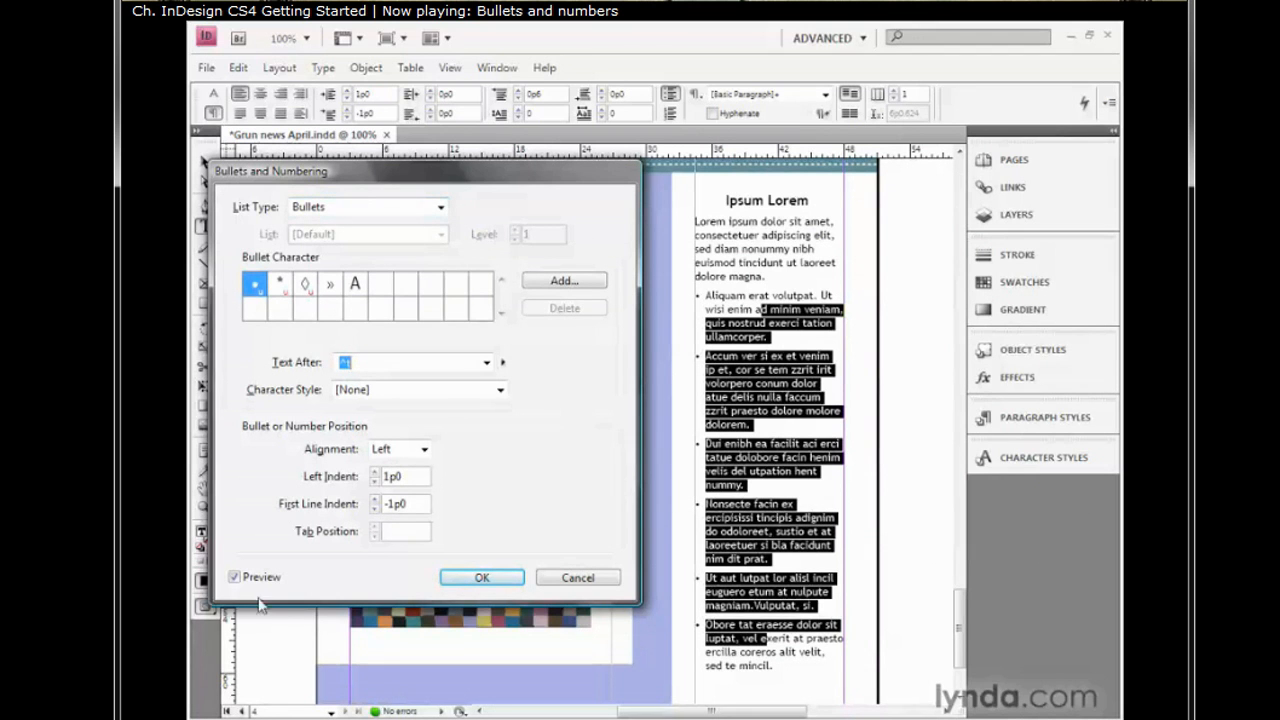
{"action": "mouse_move", "coordinate": [362, 210]}
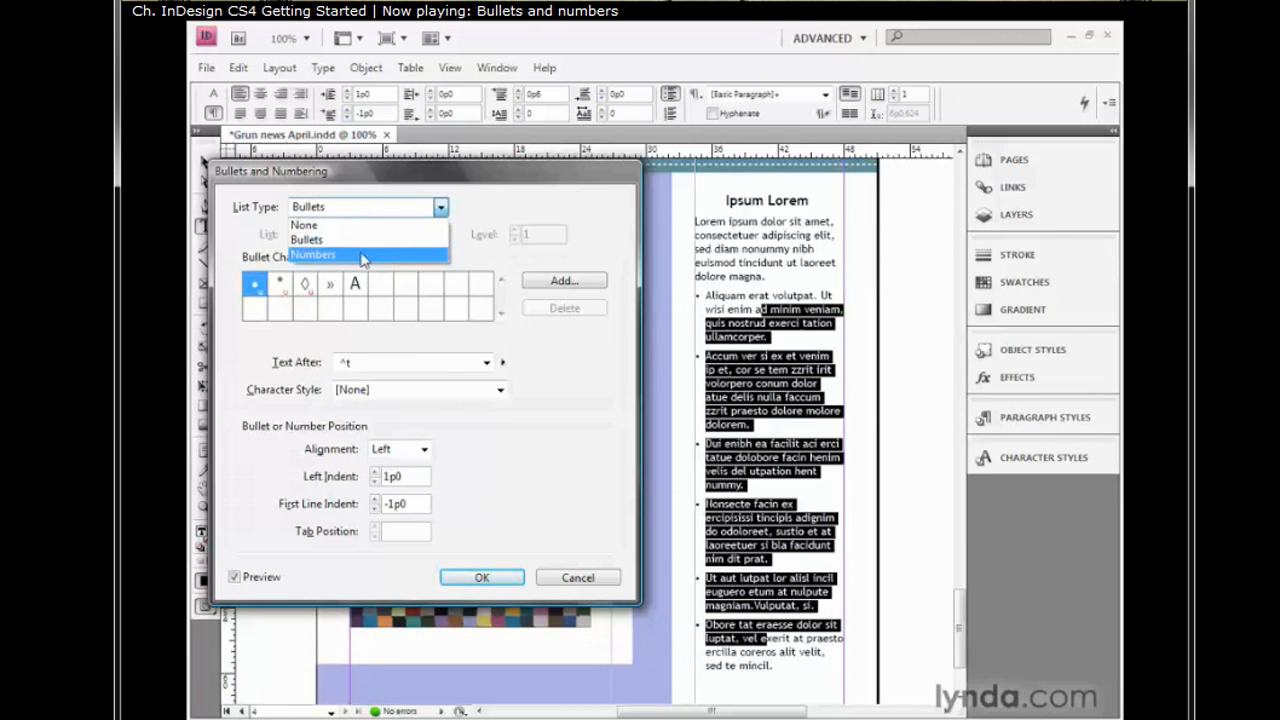
{"action": "left_click", "coordinate": [313, 255]}
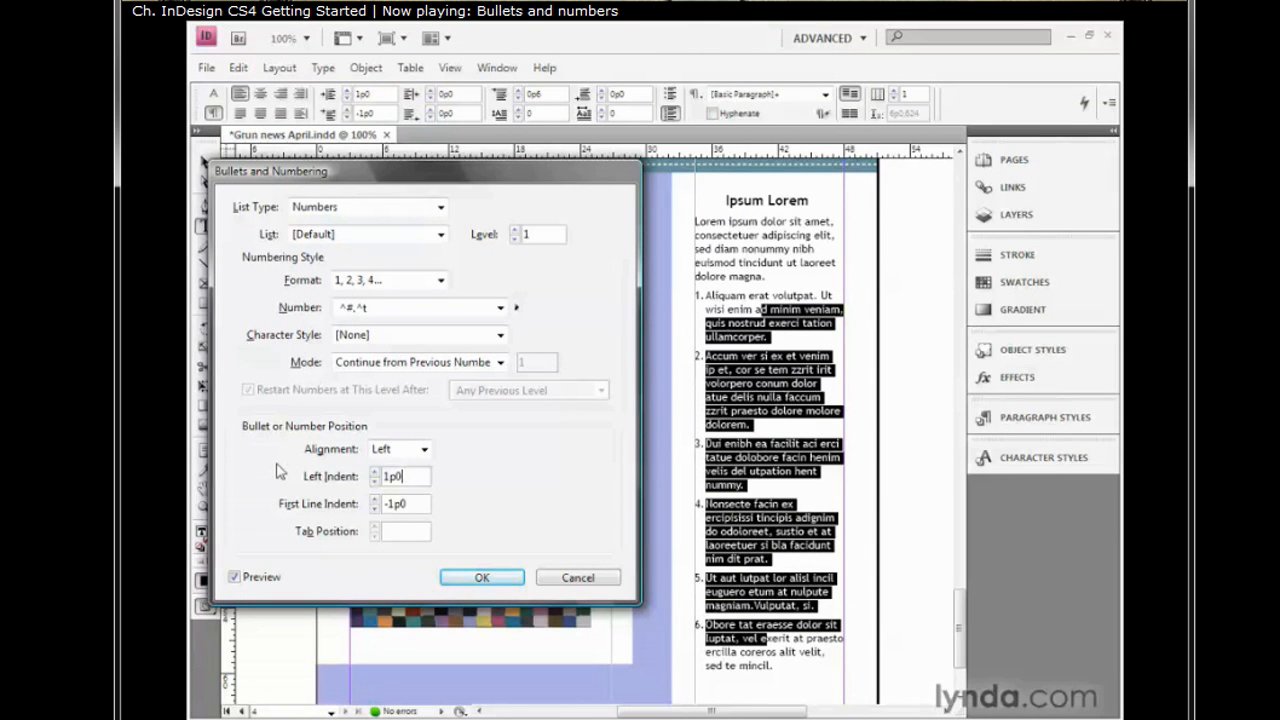
{"action": "type", "text": "1p3"}
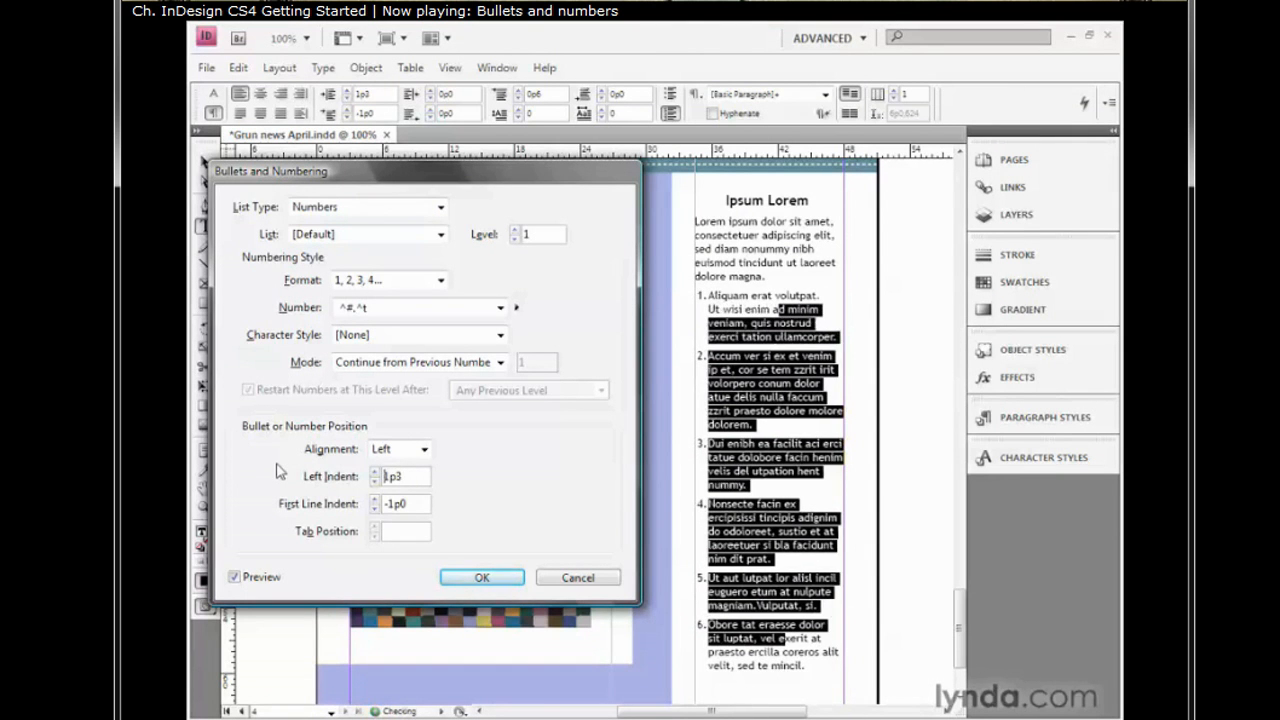
{"action": "type", "text": "1p6"}
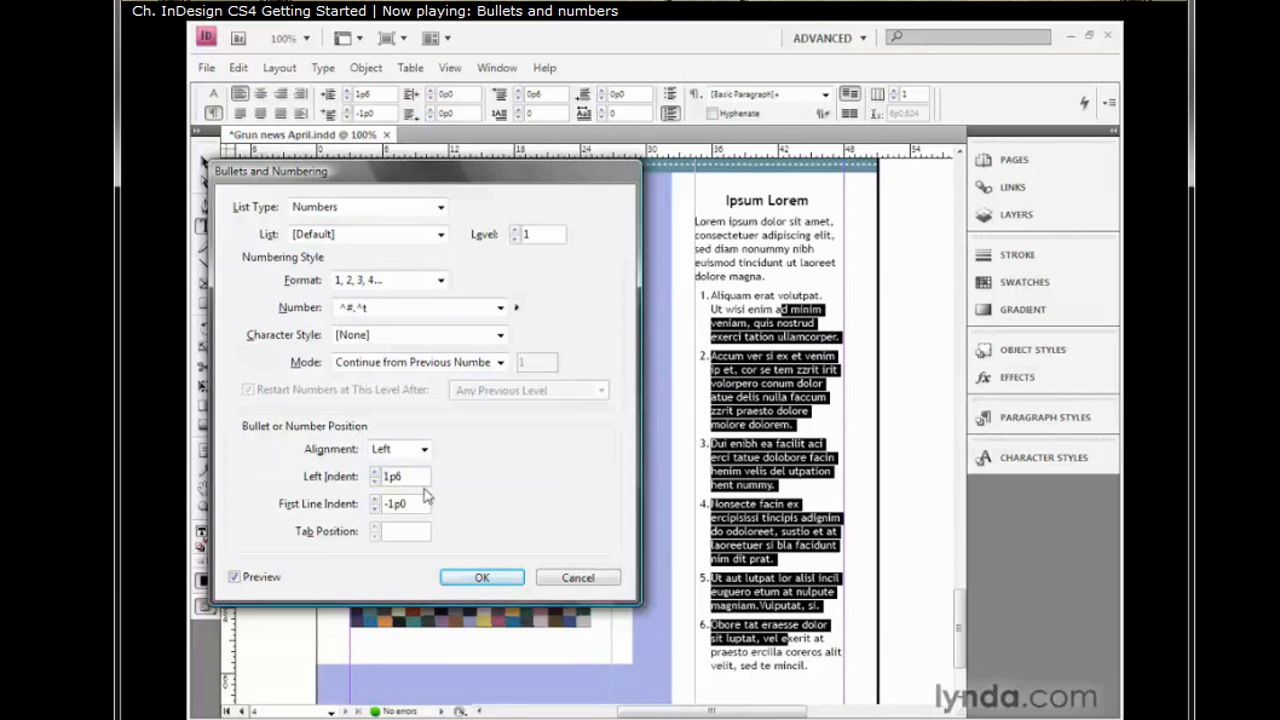
{"action": "triple_click", "coordinate": [402, 505]}
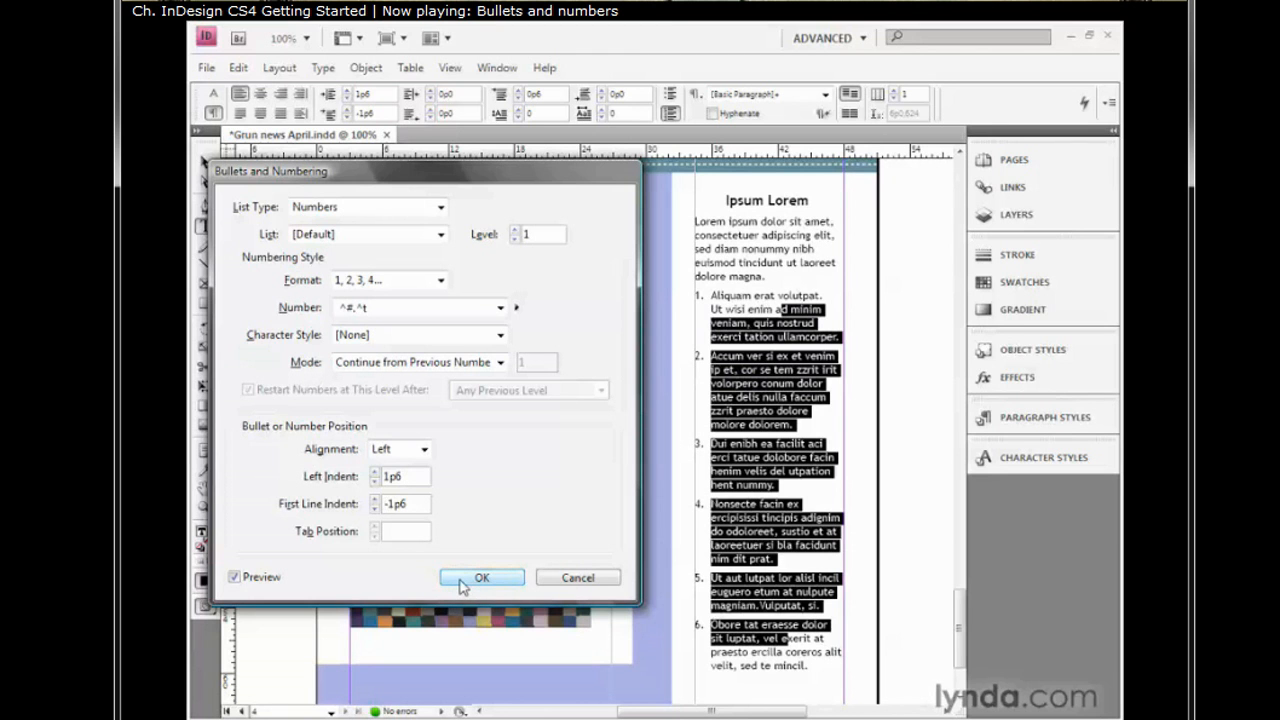
{"action": "left_click", "coordinate": [482, 577]}
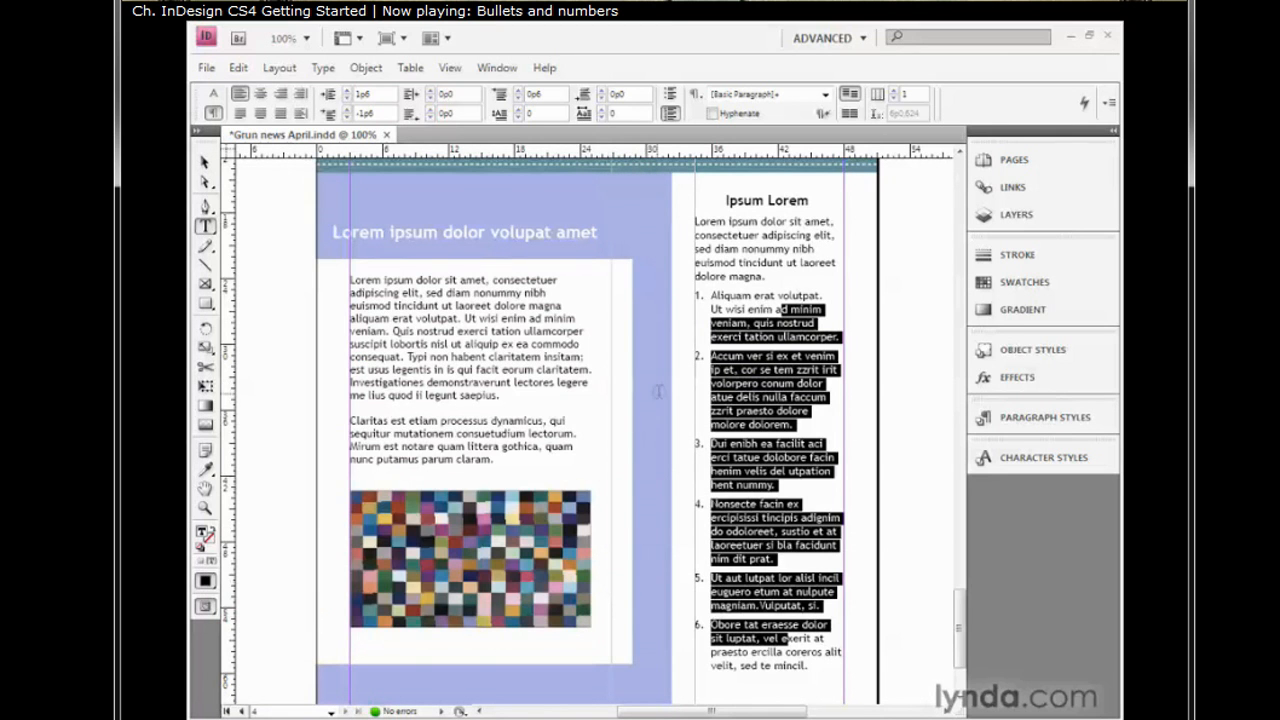
{"action": "mouse_move", "coordinate": [740, 369]}
{"action": "type", "text": "."}
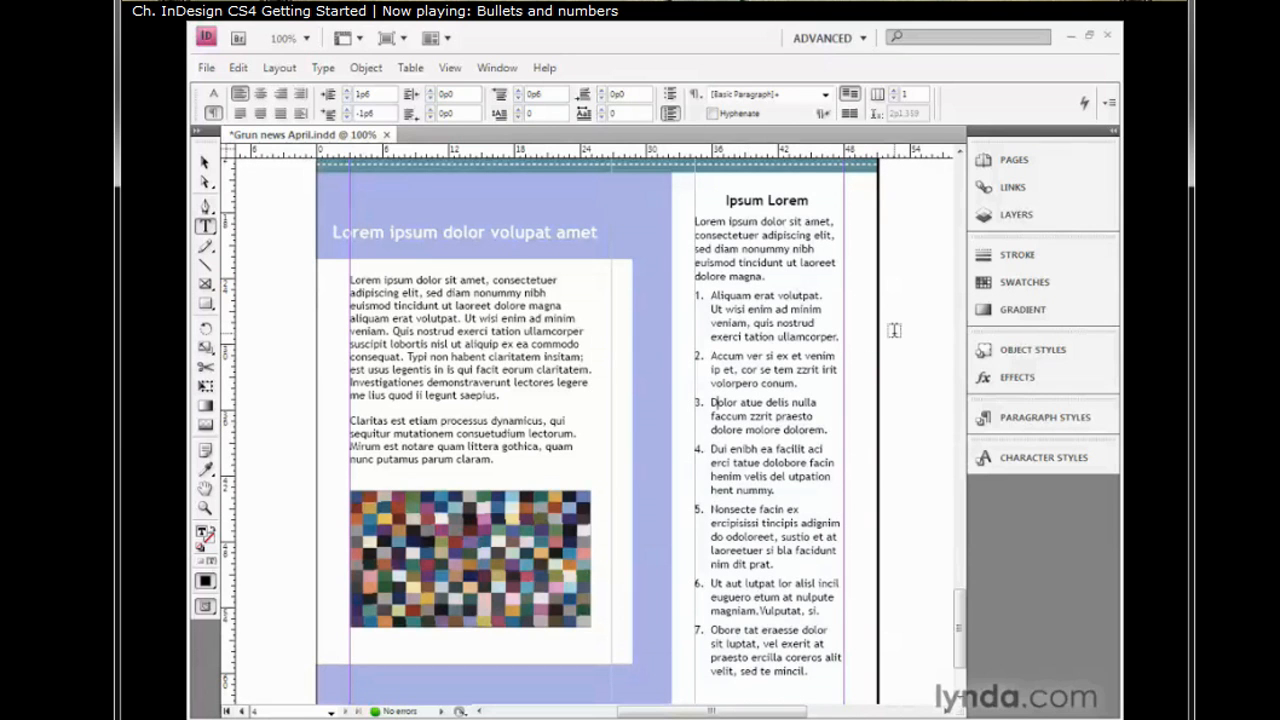
{"action": "mouse_move", "coordinate": [902, 330]}
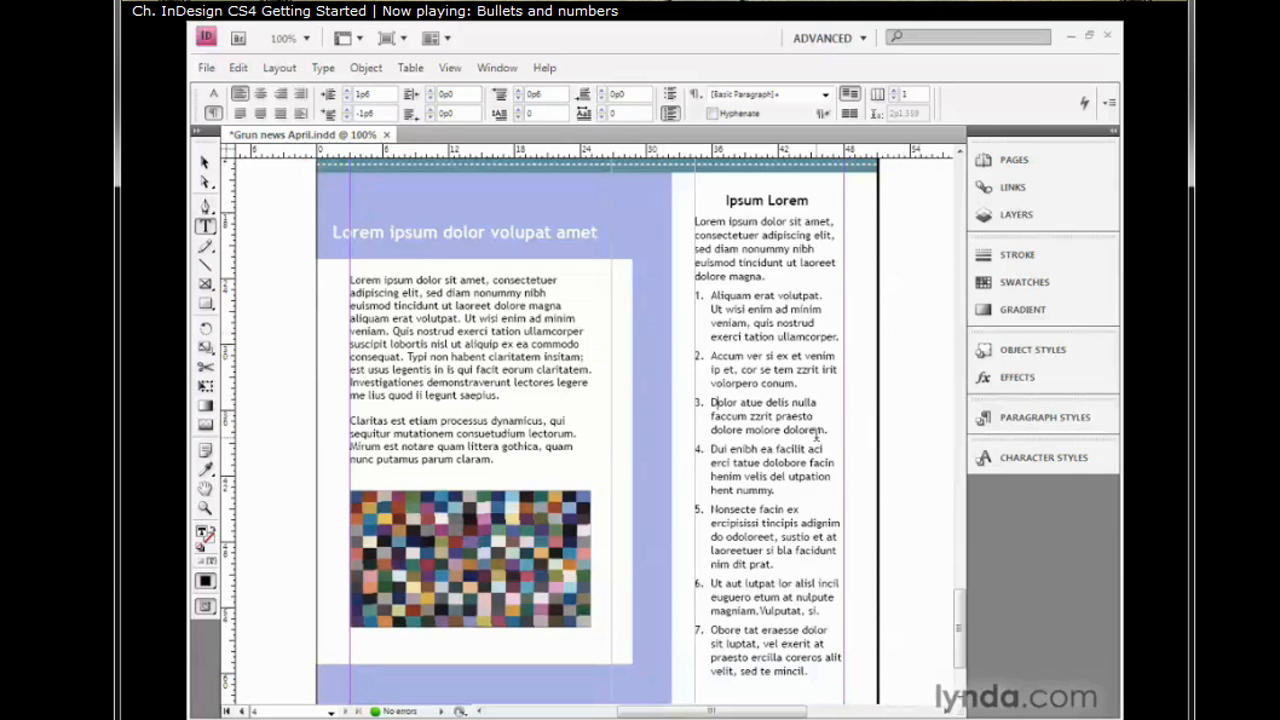
{"action": "mouse_move", "coordinate": [901, 364]}
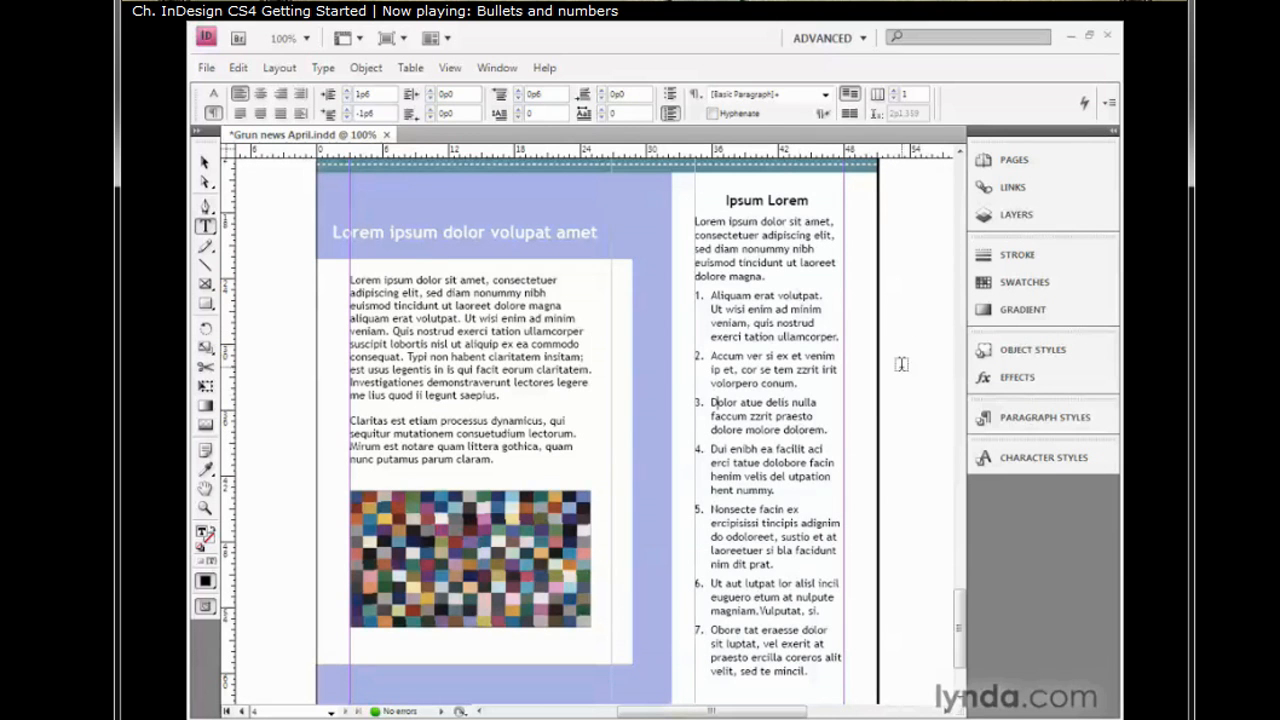